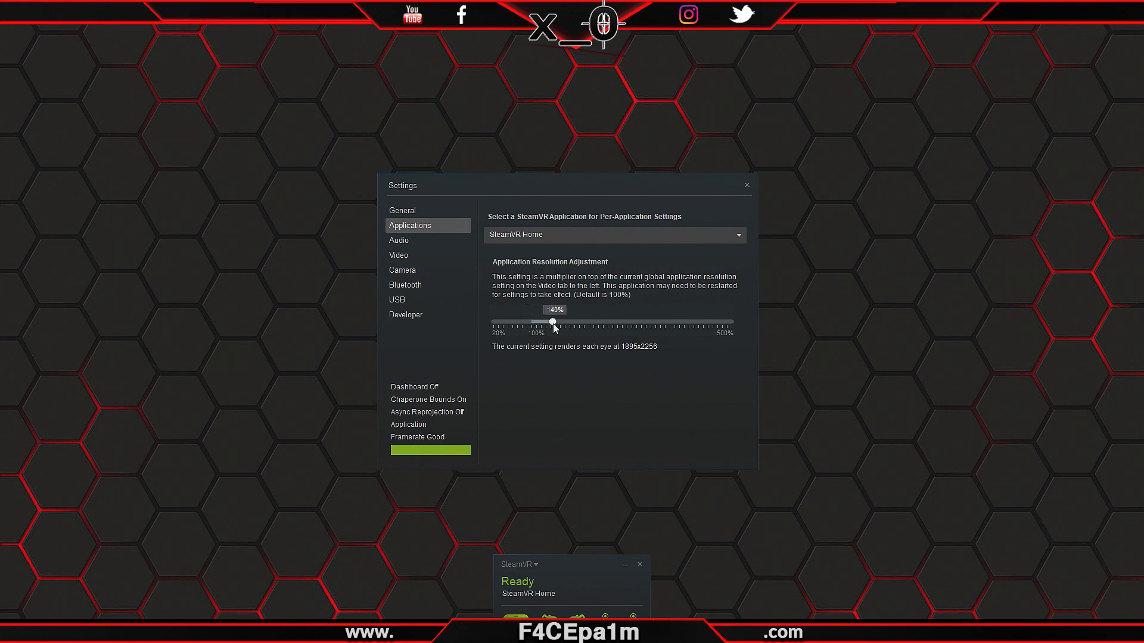
Open the OpenVR Advanced Settings overlay and view its SteamVR overview with frame statistics
{"action": "left_click", "coordinate": [746, 184]}
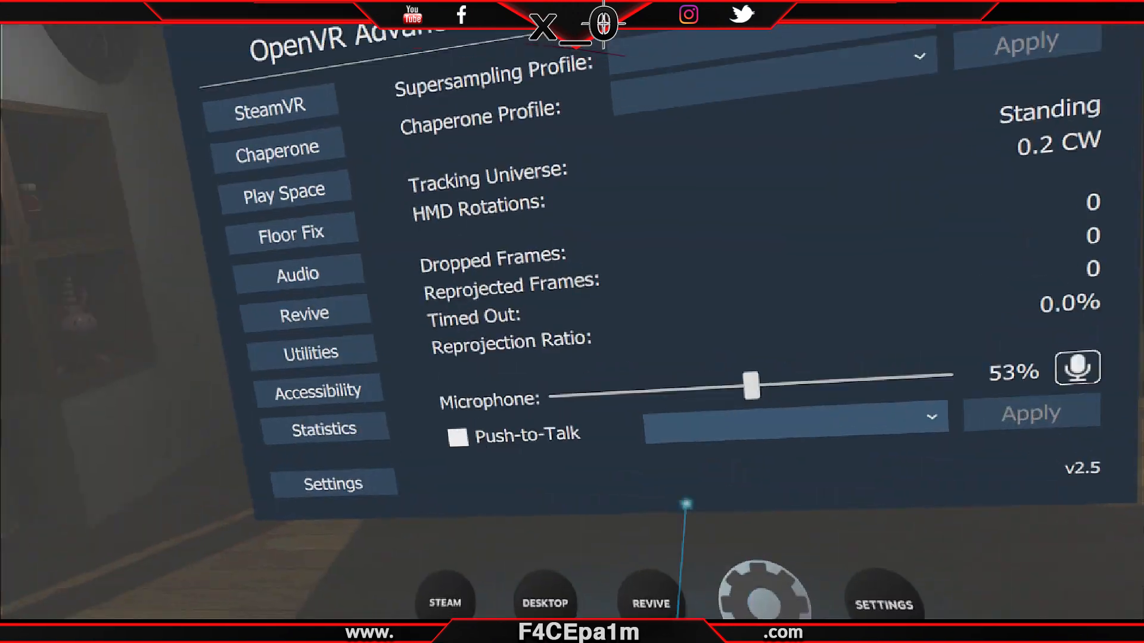
{"action": "left_click", "coordinate": [268, 104]}
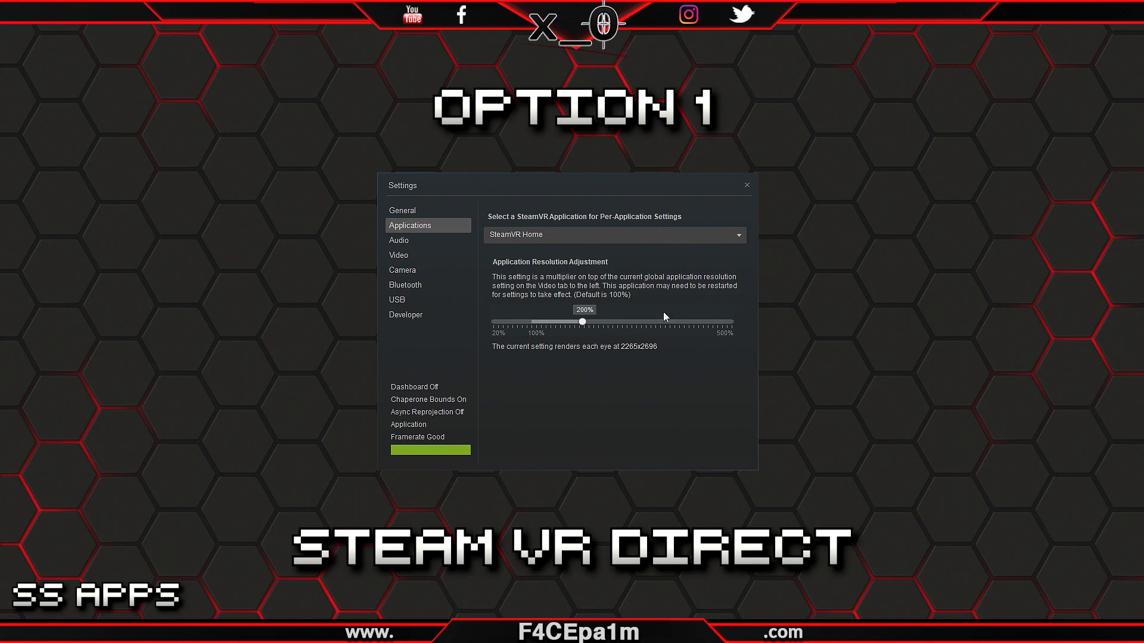
{"action": "mouse_move", "coordinate": [629, 279]}
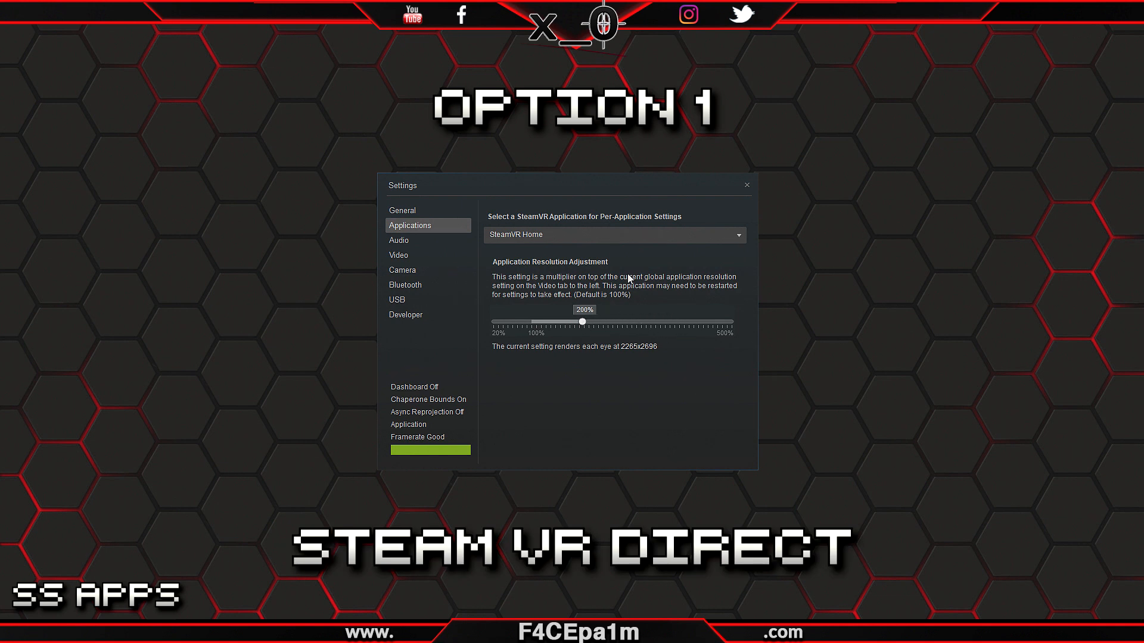
Close the SteamVR Settings window, keeping the status window showing Ready
{"action": "left_click", "coordinate": [735, 235]}
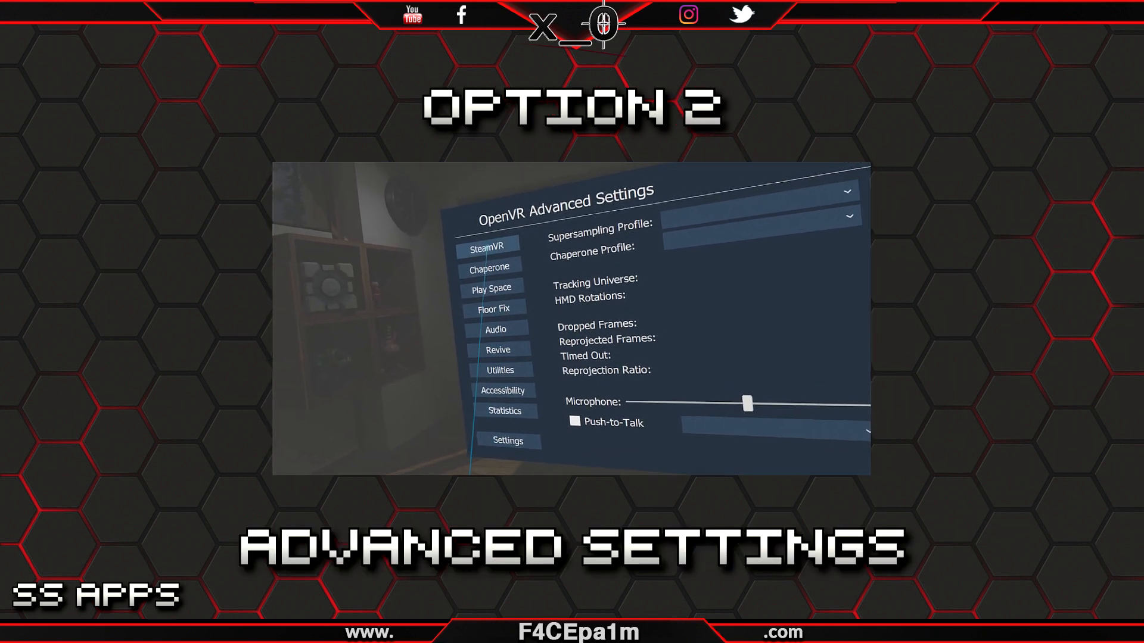
{"action": "left_click", "coordinate": [487, 247]}
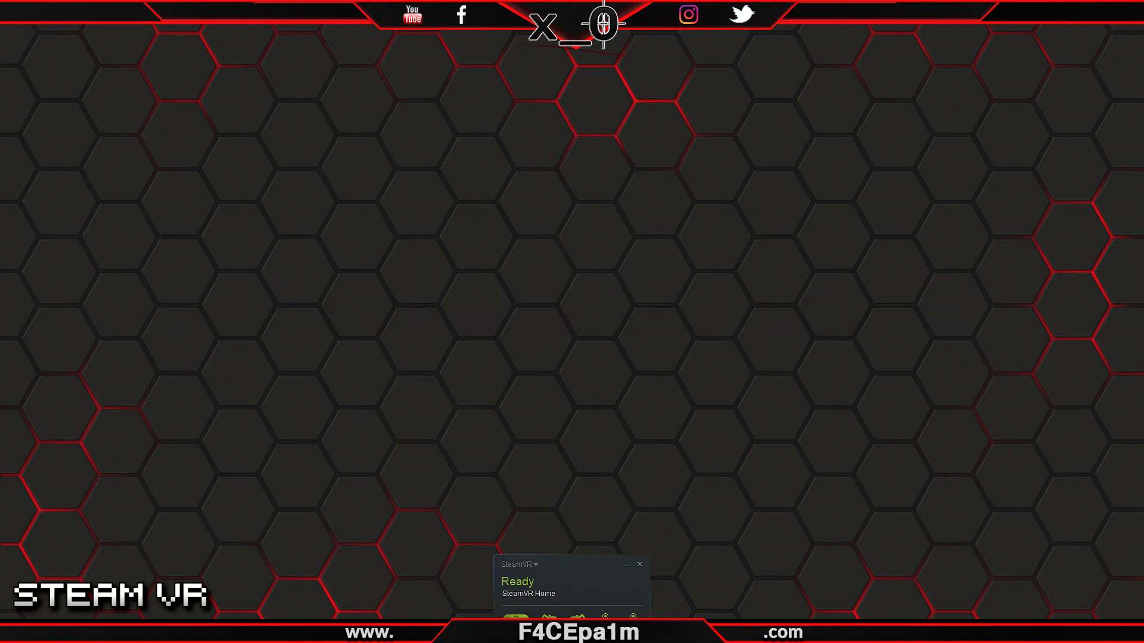
Open SteamVR Settings on the Applications page for SteamVR Home's per-app resolution
{"action": "left_click", "coordinate": [518, 564]}
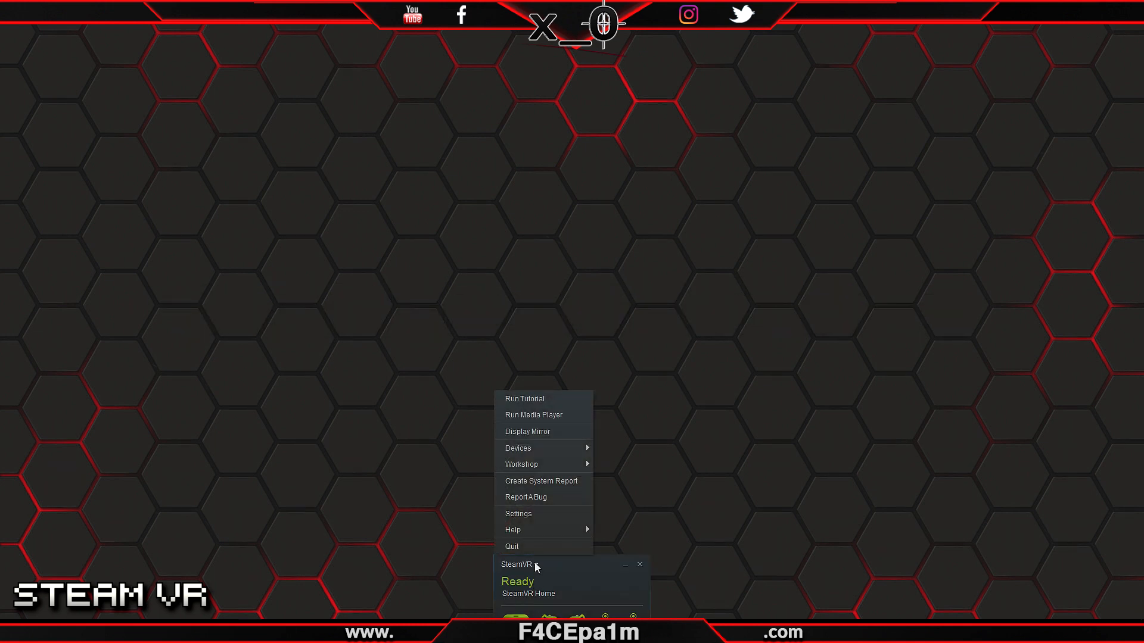
{"action": "left_click", "coordinate": [517, 513]}
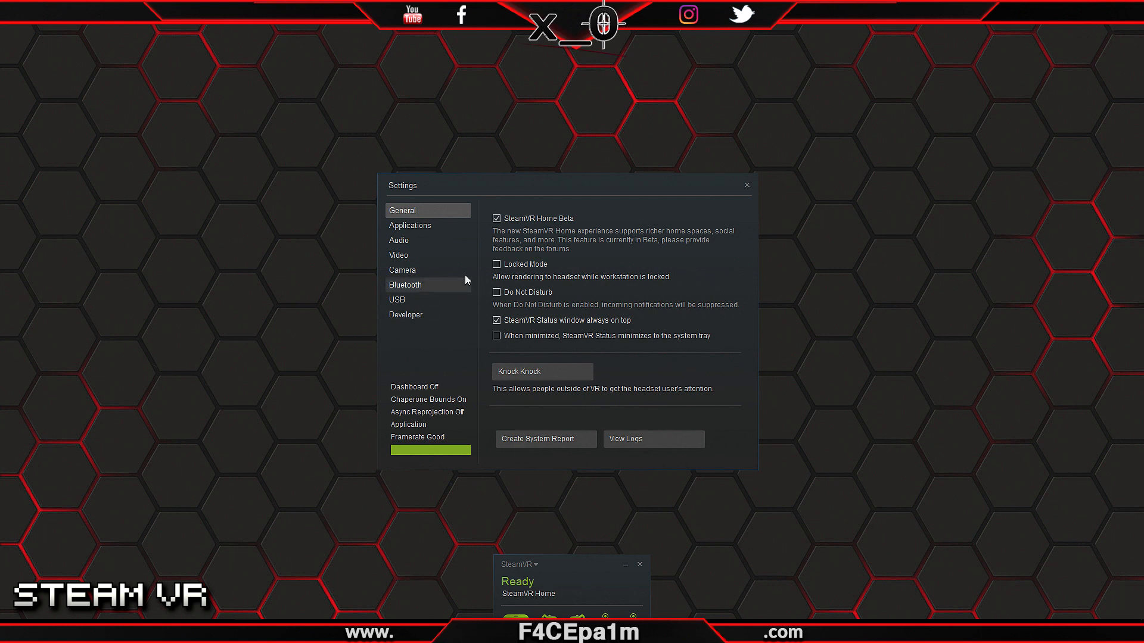
{"action": "left_click", "coordinate": [409, 224]}
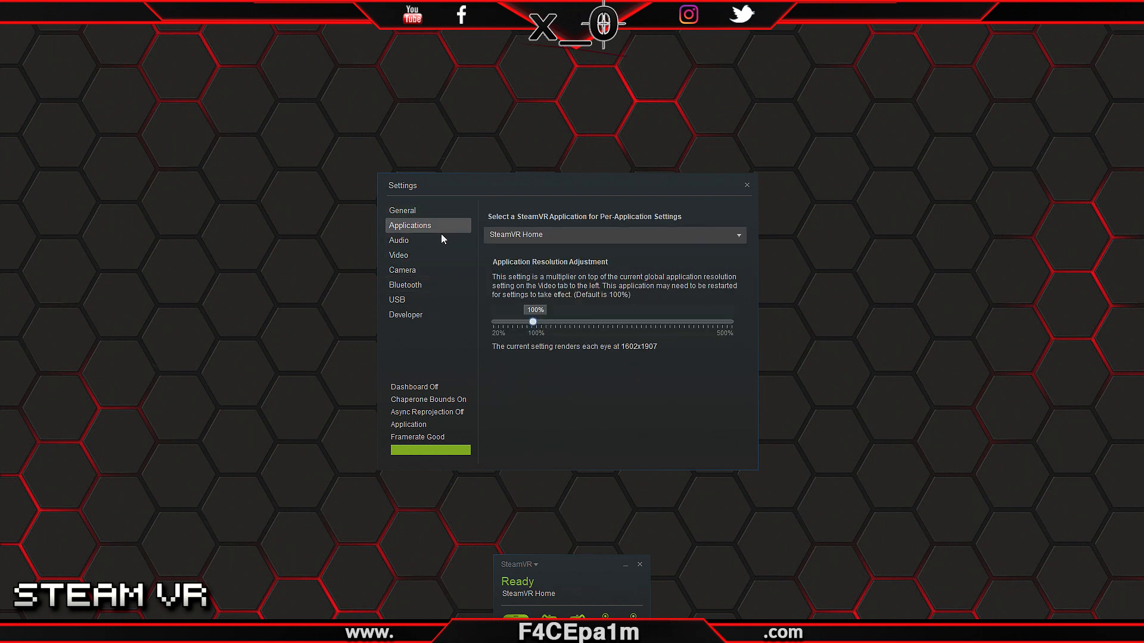
{"action": "mouse_move", "coordinate": [533, 323]}
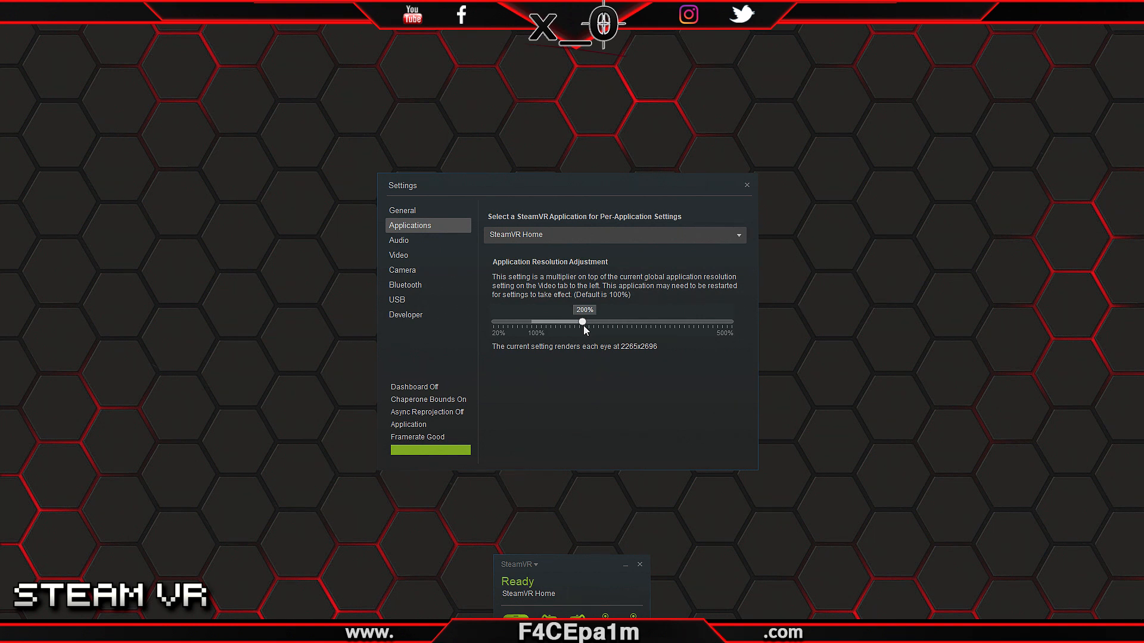
{"action": "mouse_move", "coordinate": [675, 338]}
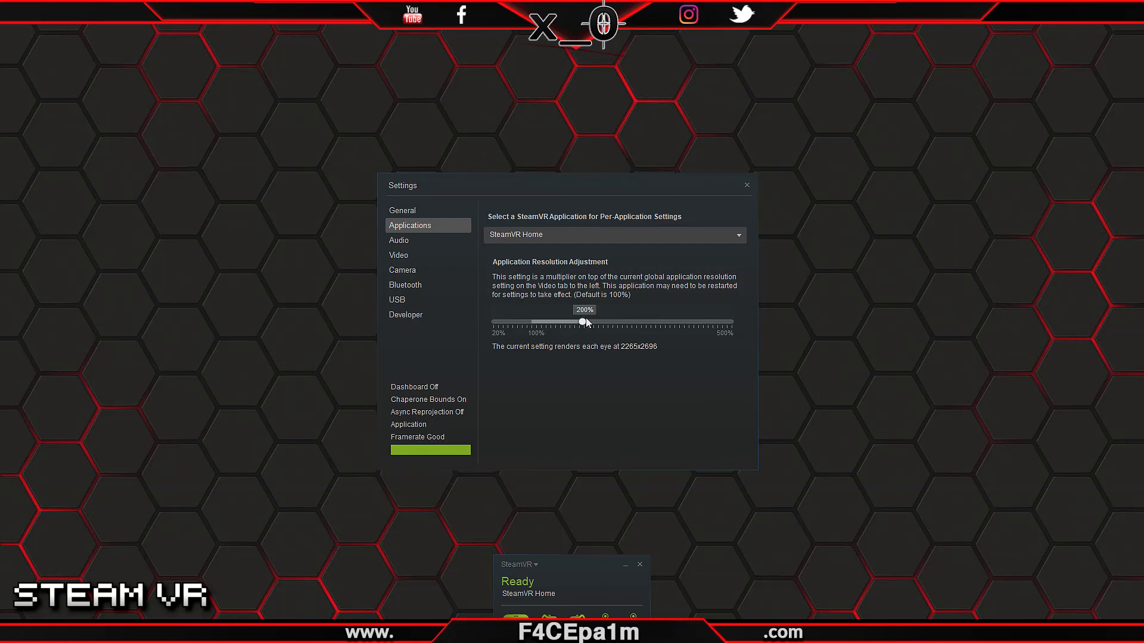
{"action": "mouse_move", "coordinate": [584, 325]}
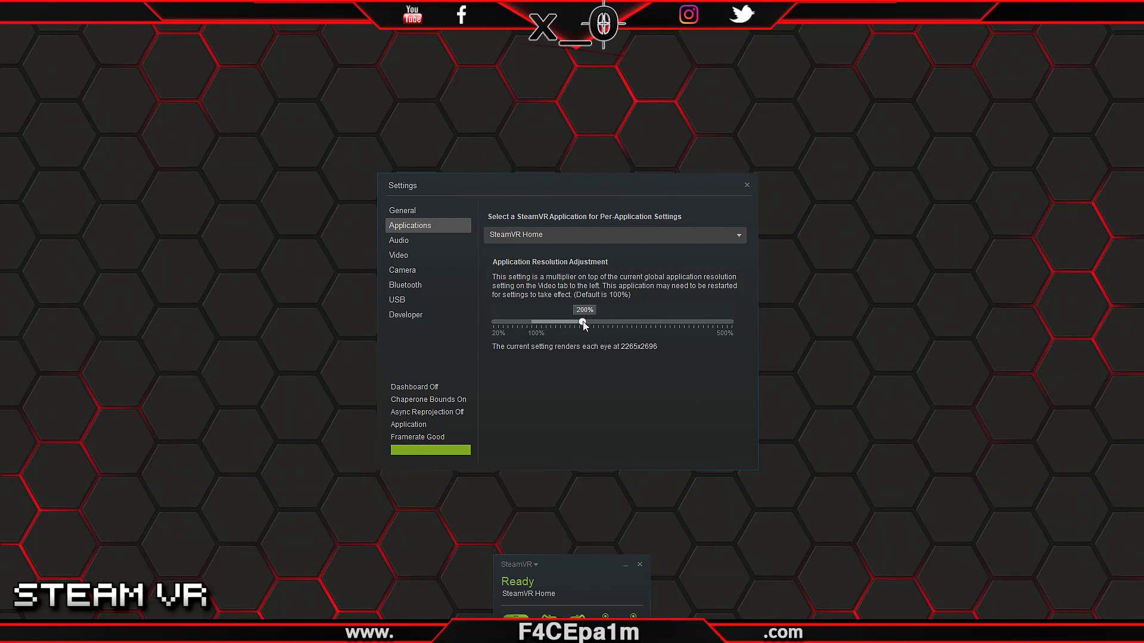
{"action": "mouse_move", "coordinate": [629, 279]}
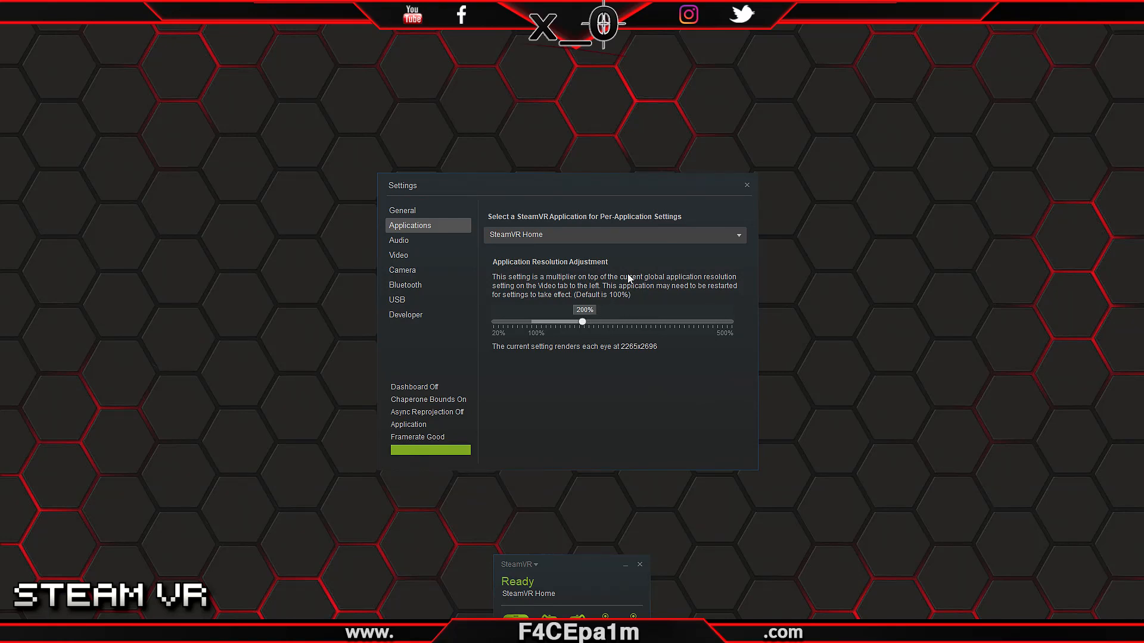
Select The Elder Scrolls V: Skyrim VR in the Applications dropdown to show its resolution
{"action": "left_click", "coordinate": [737, 234]}
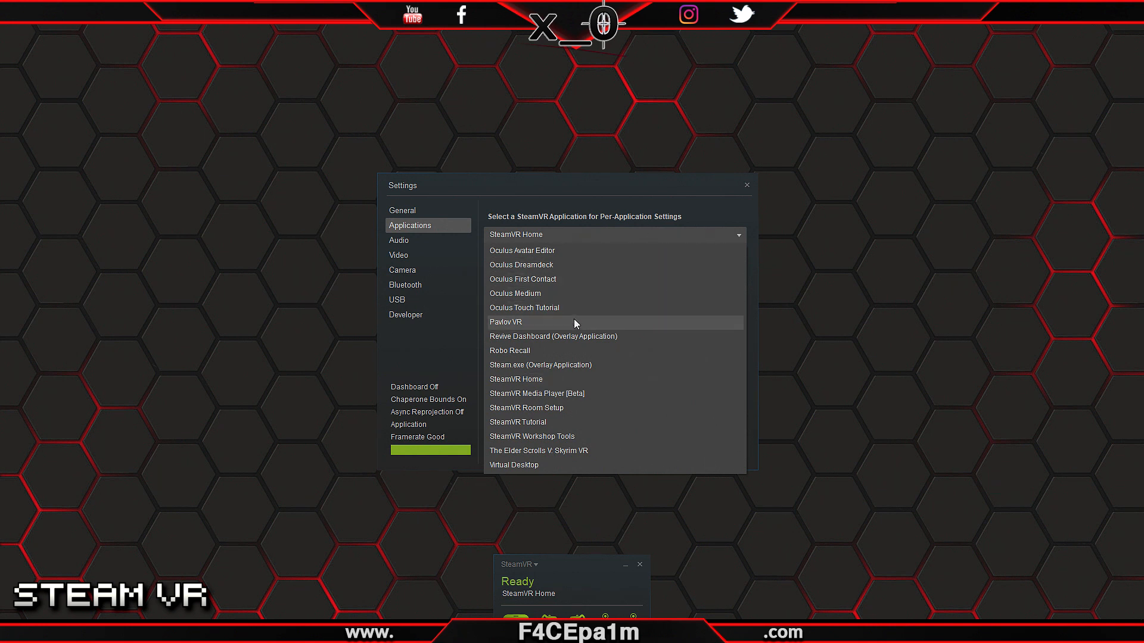
{"action": "mouse_move", "coordinate": [547, 379]}
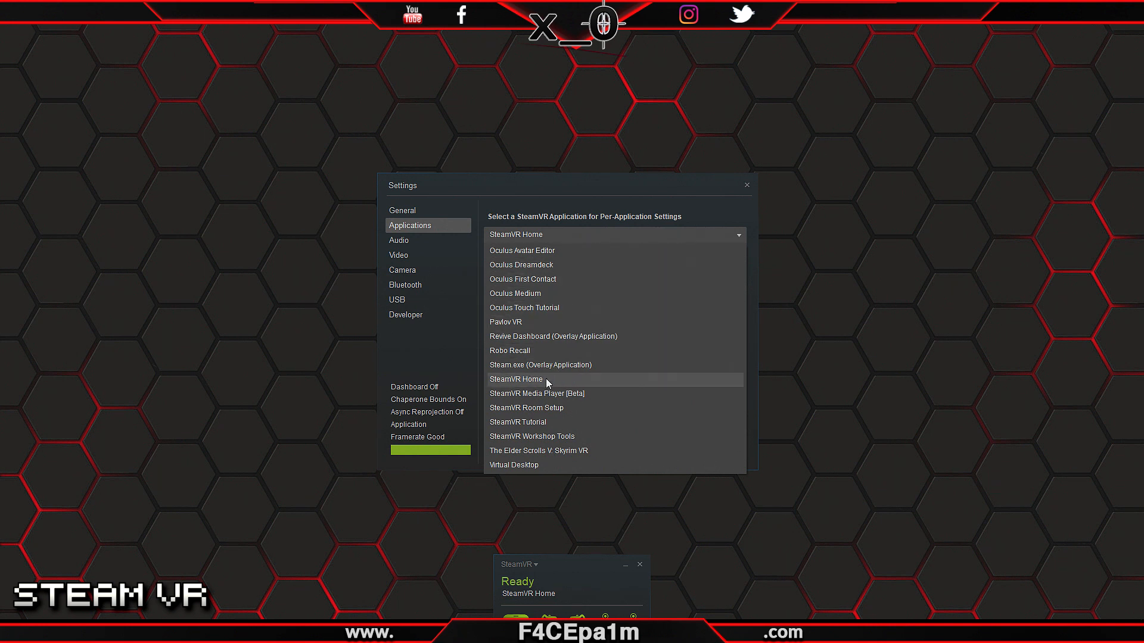
{"action": "left_click", "coordinate": [516, 379]}
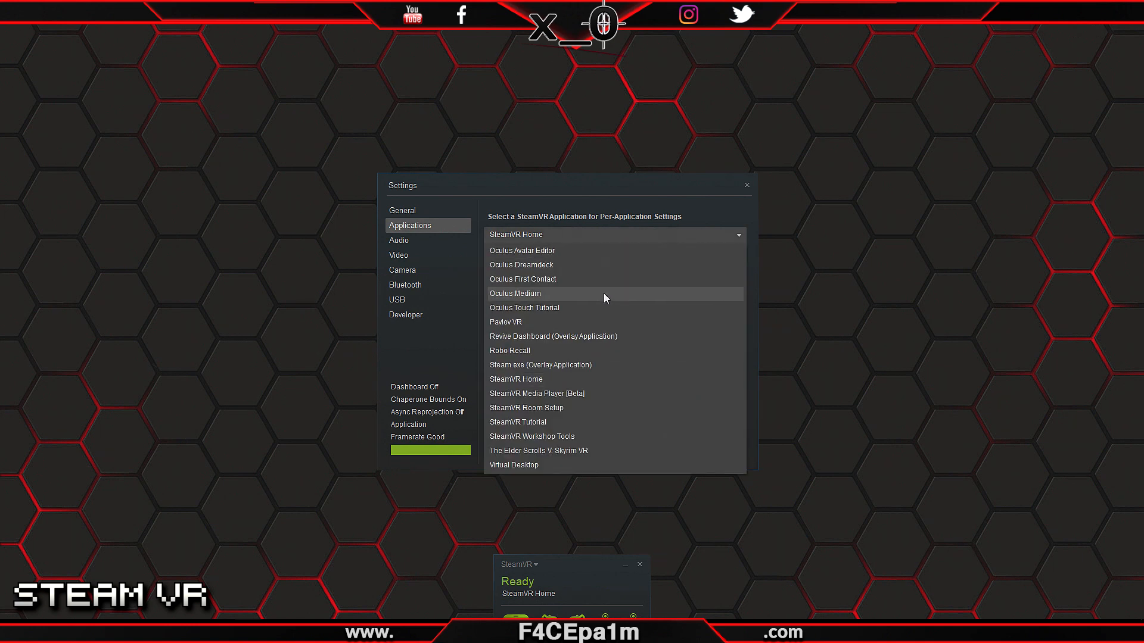
{"action": "left_click", "coordinate": [539, 450]}
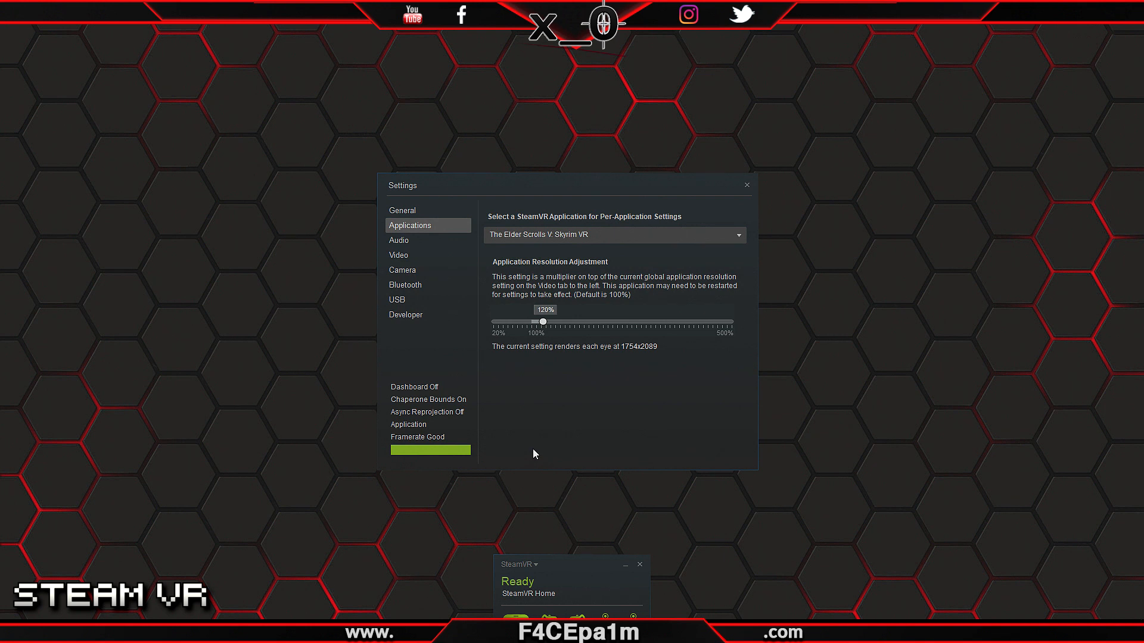
{"action": "mouse_move", "coordinate": [535, 448]}
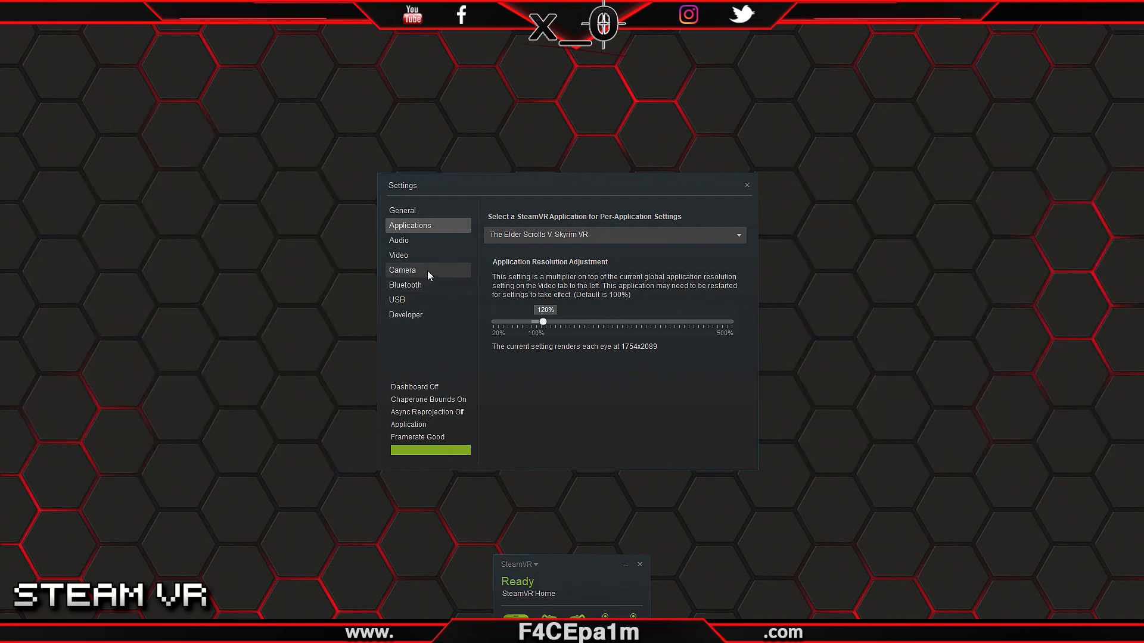
On the Video tab, enable Manual Override for application resolution
{"action": "left_click", "coordinate": [398, 254]}
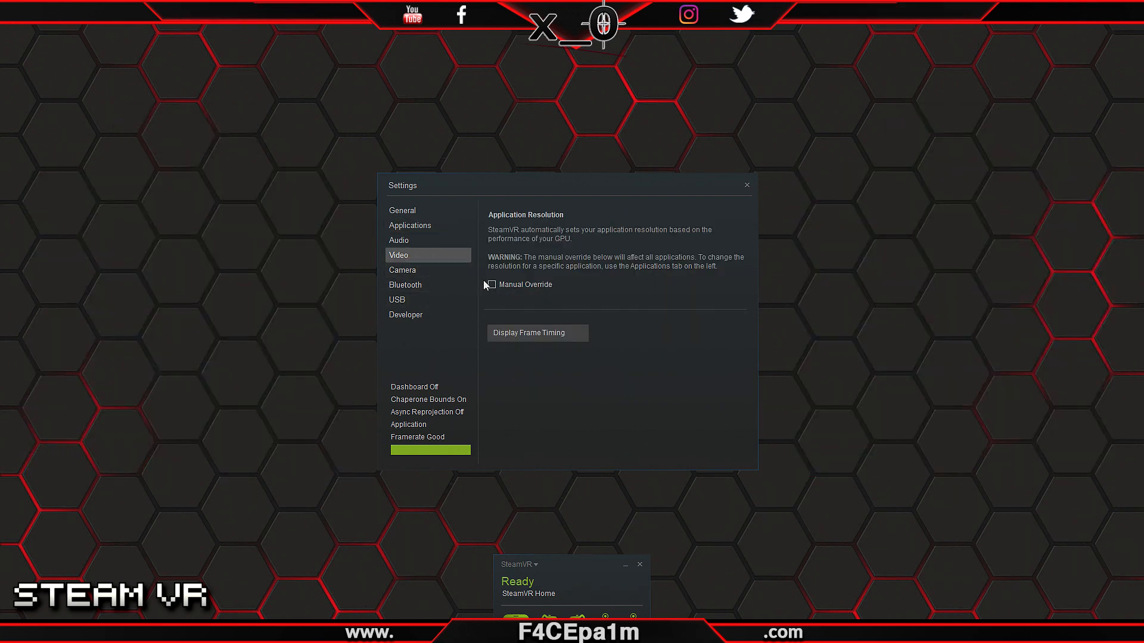
{"action": "left_click", "coordinate": [491, 285]}
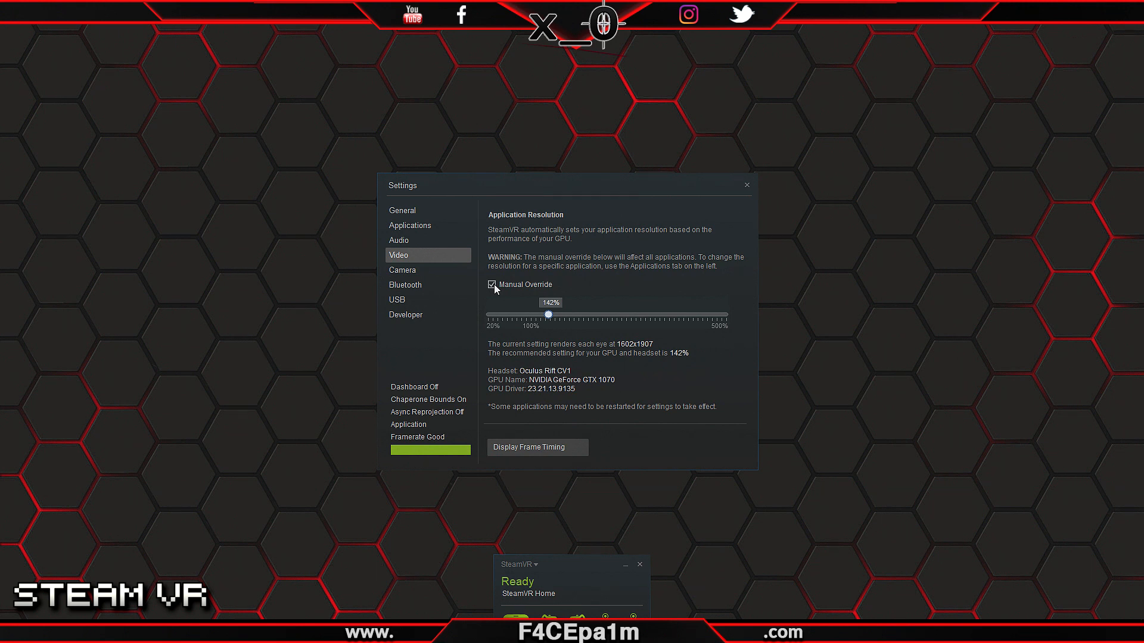
{"action": "mouse_move", "coordinate": [548, 316]}
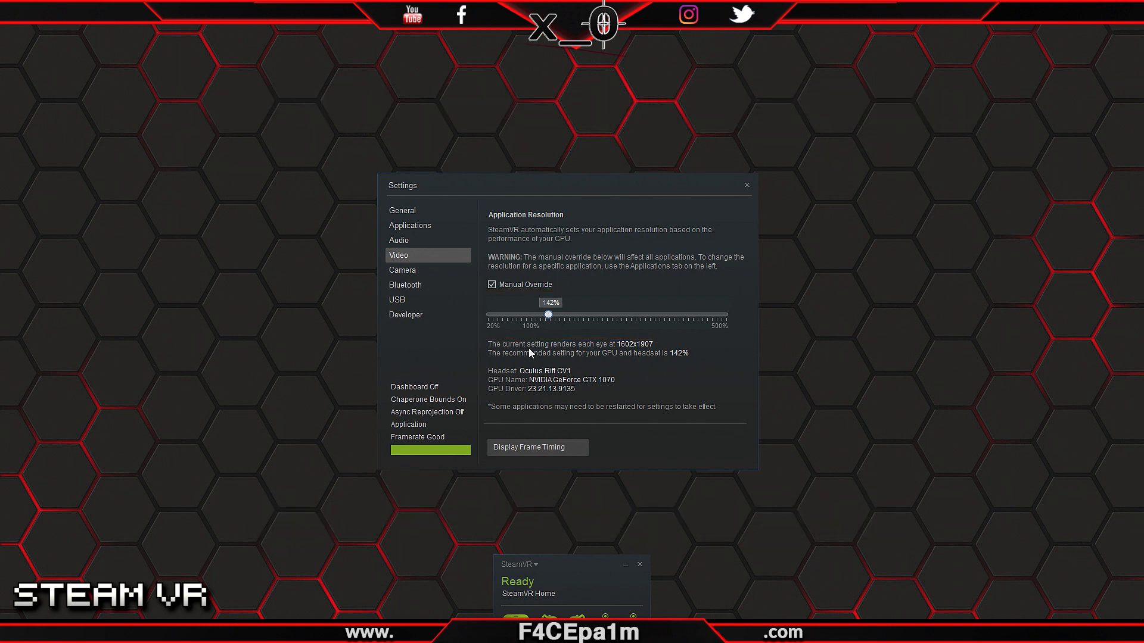
{"action": "mouse_move", "coordinate": [677, 362]}
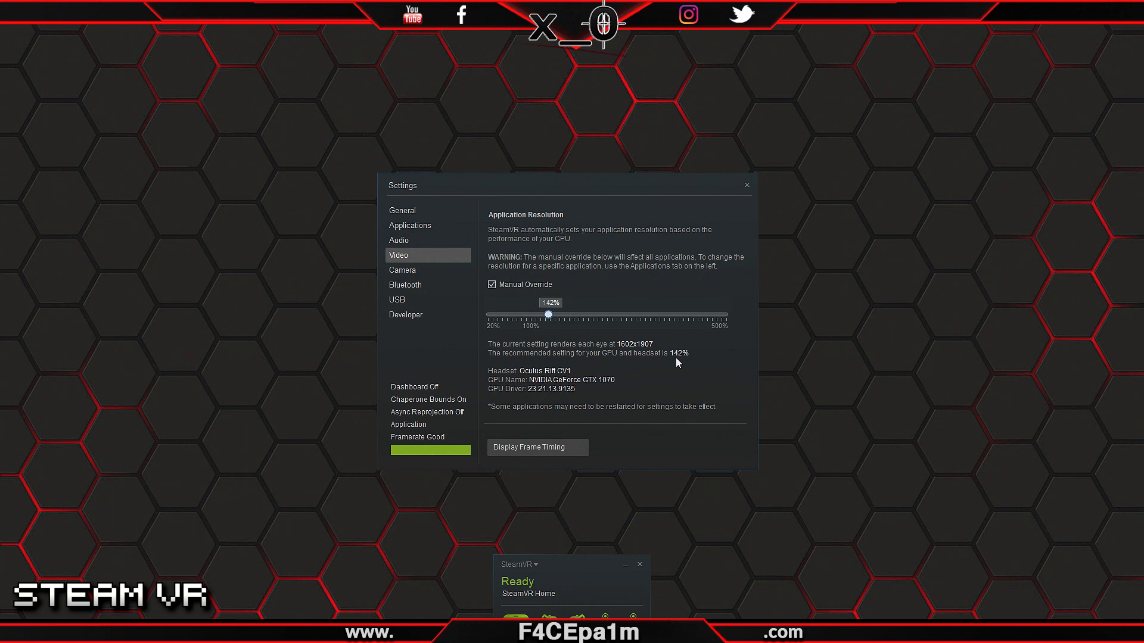
{"action": "mouse_move", "coordinate": [559, 323]}
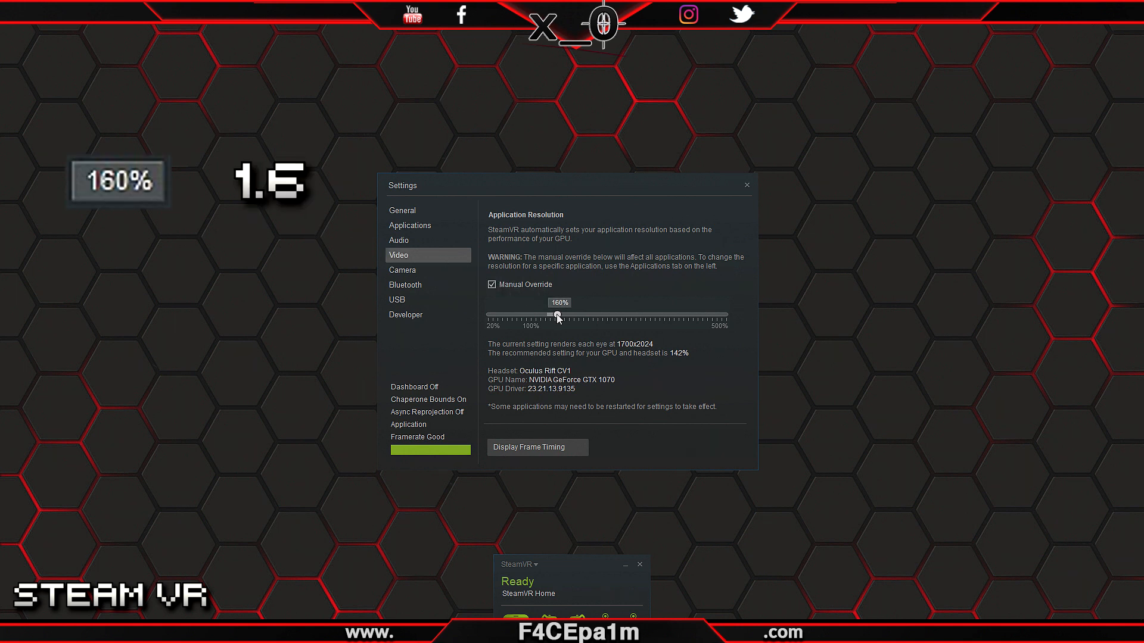
Return to the Applications tab to check SteamVR Home's per-app resolution
{"action": "left_click", "coordinate": [409, 225]}
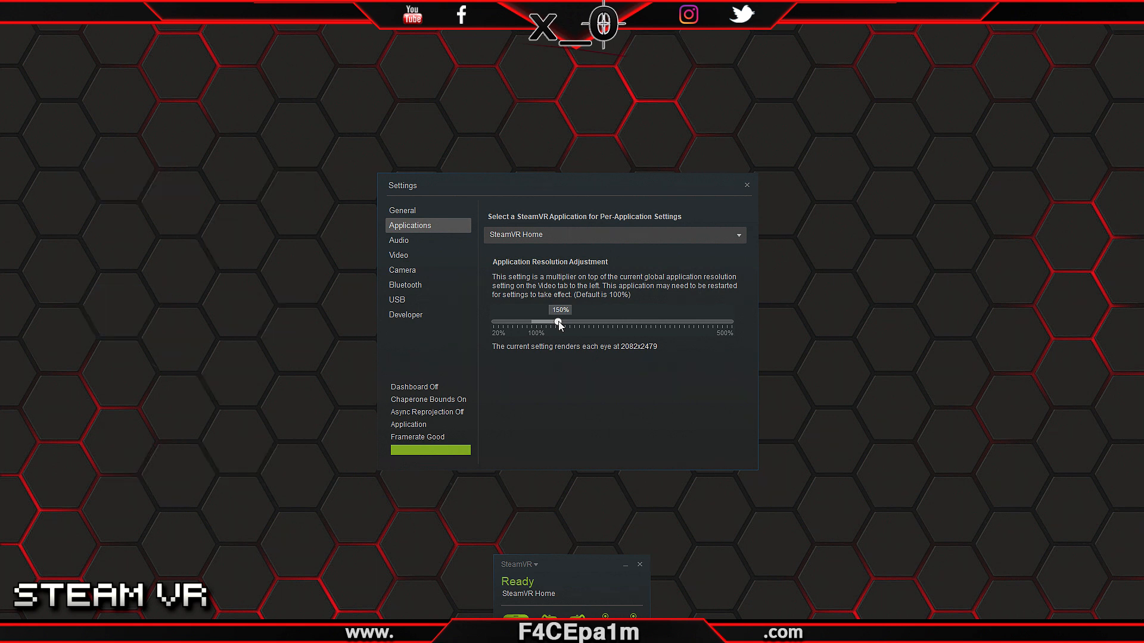
{"action": "mouse_move", "coordinate": [309, 584]}
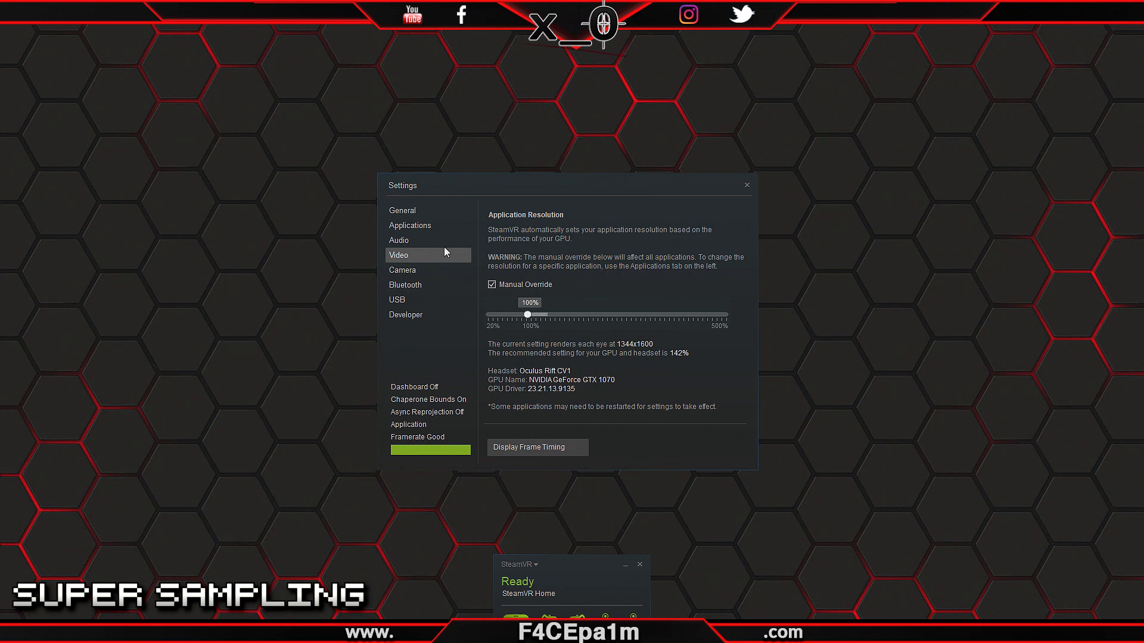
Switch the Applications dropdown from SteamVR Home to Skyrim VR, showing its 129% setting
{"action": "left_click", "coordinate": [409, 225]}
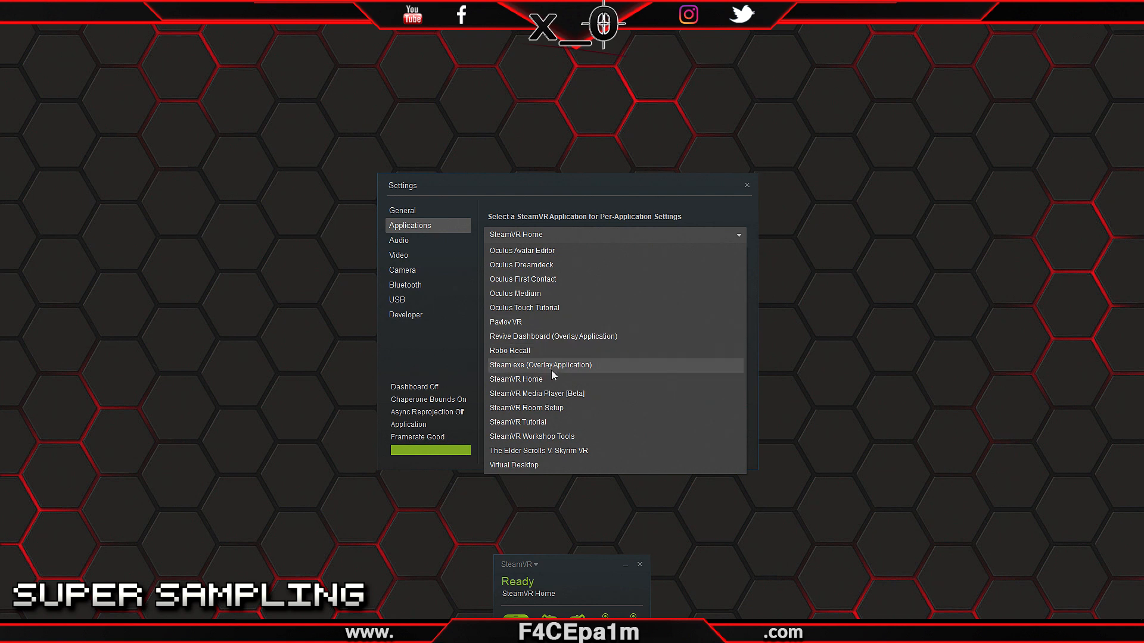
{"action": "left_click", "coordinate": [516, 379]}
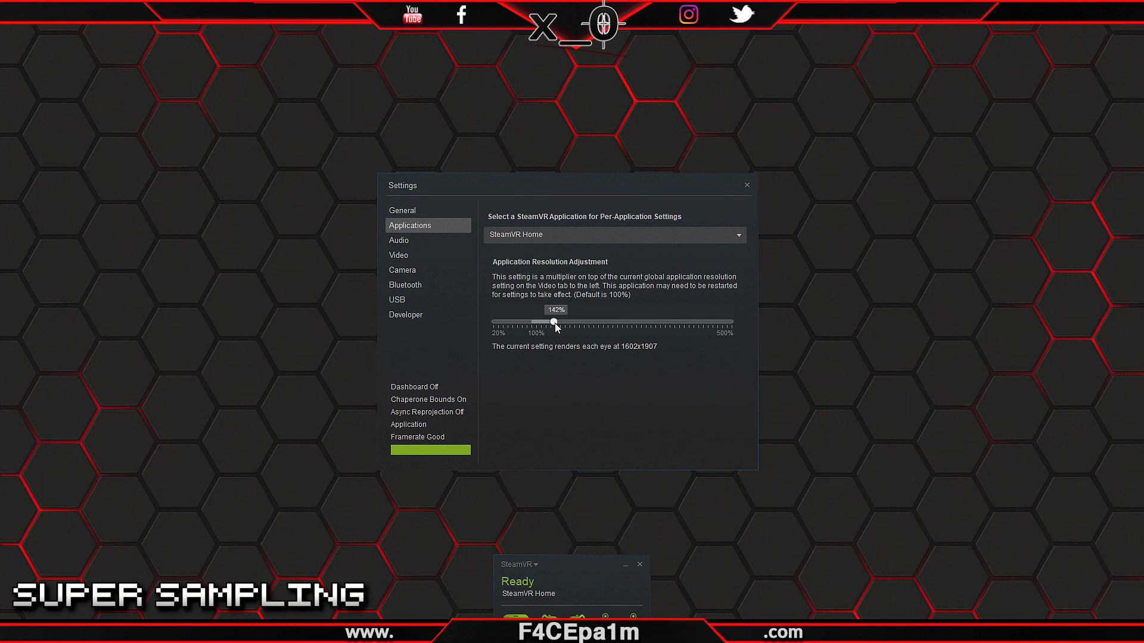
{"action": "mouse_move", "coordinate": [676, 254]}
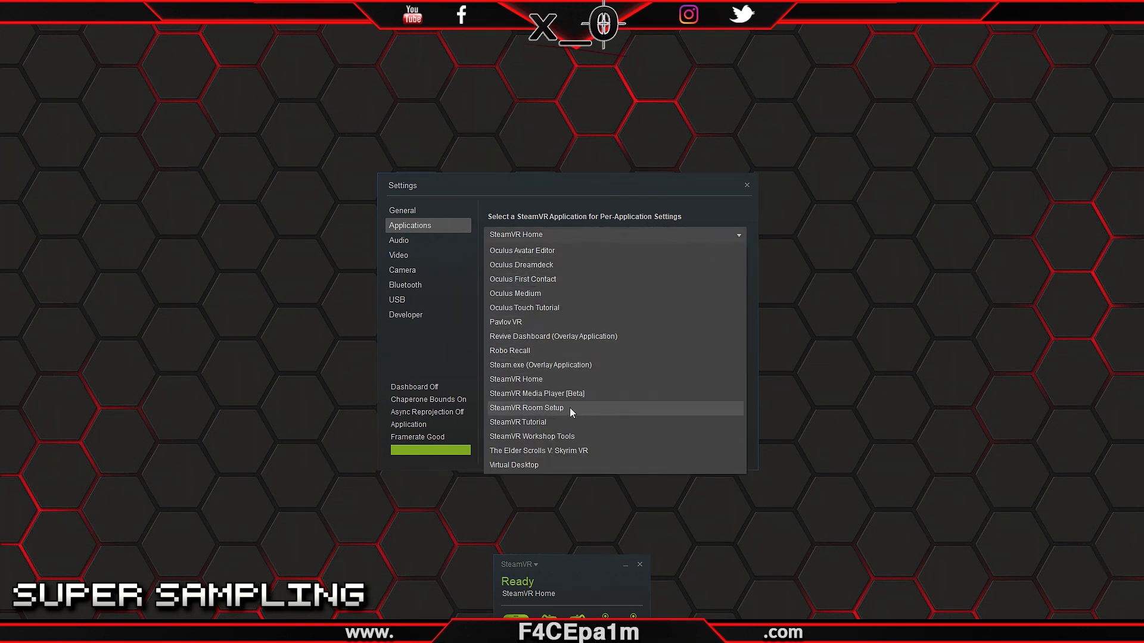
{"action": "left_click", "coordinate": [539, 450]}
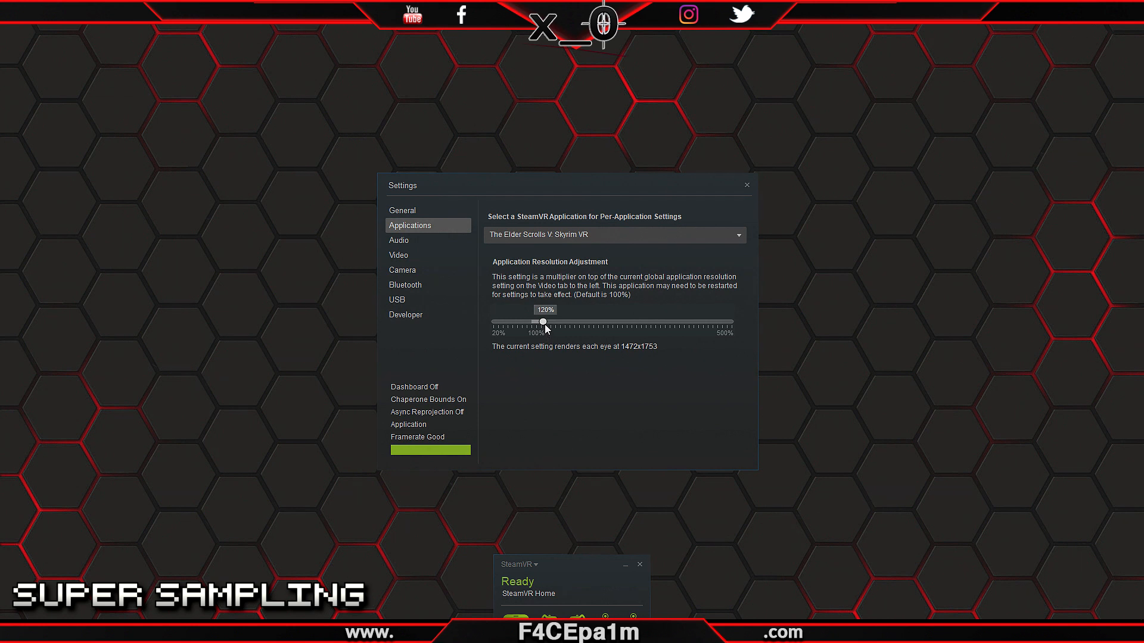
{"action": "mouse_move", "coordinate": [558, 314]}
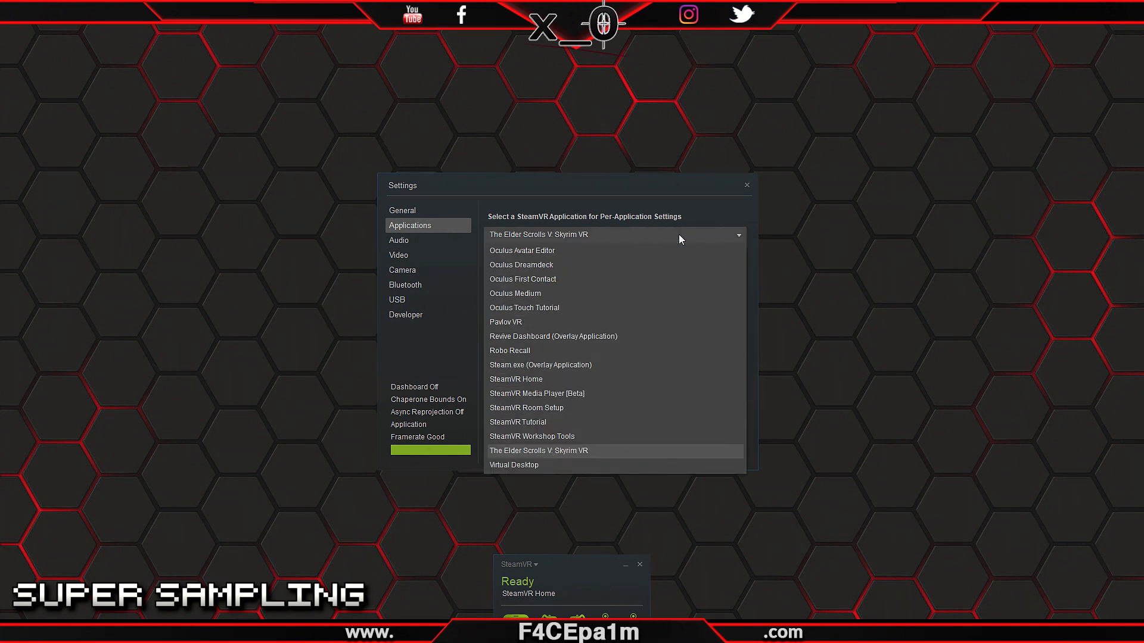
{"action": "left_click", "coordinate": [538, 451]}
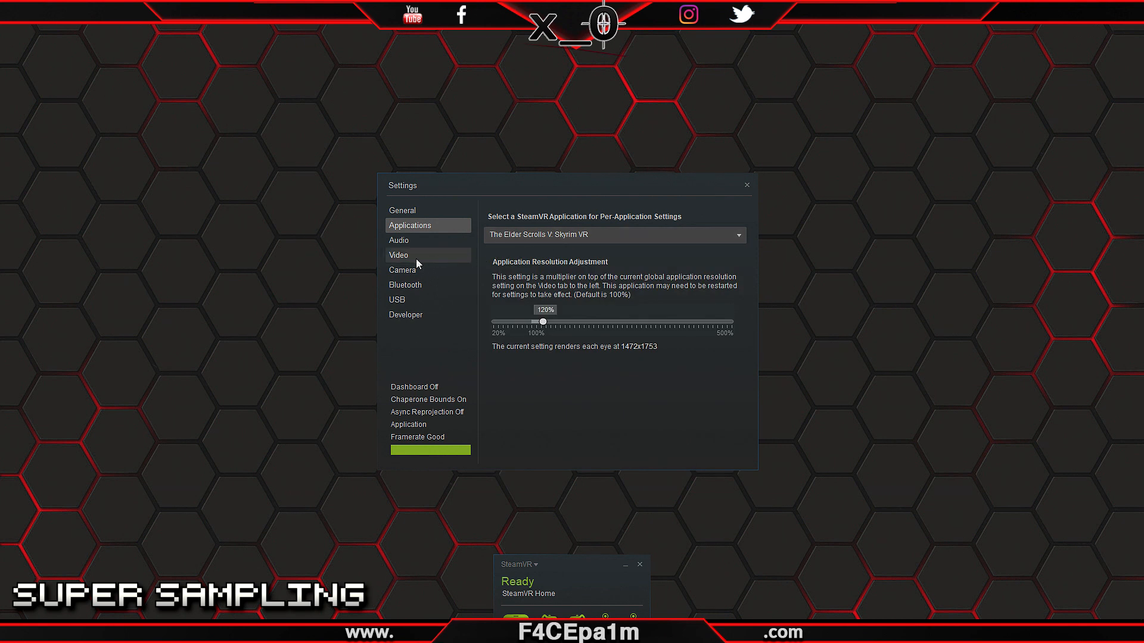
Confirm the 100% global setting on the Video tab, then revisit Applications
{"action": "left_click", "coordinate": [398, 254]}
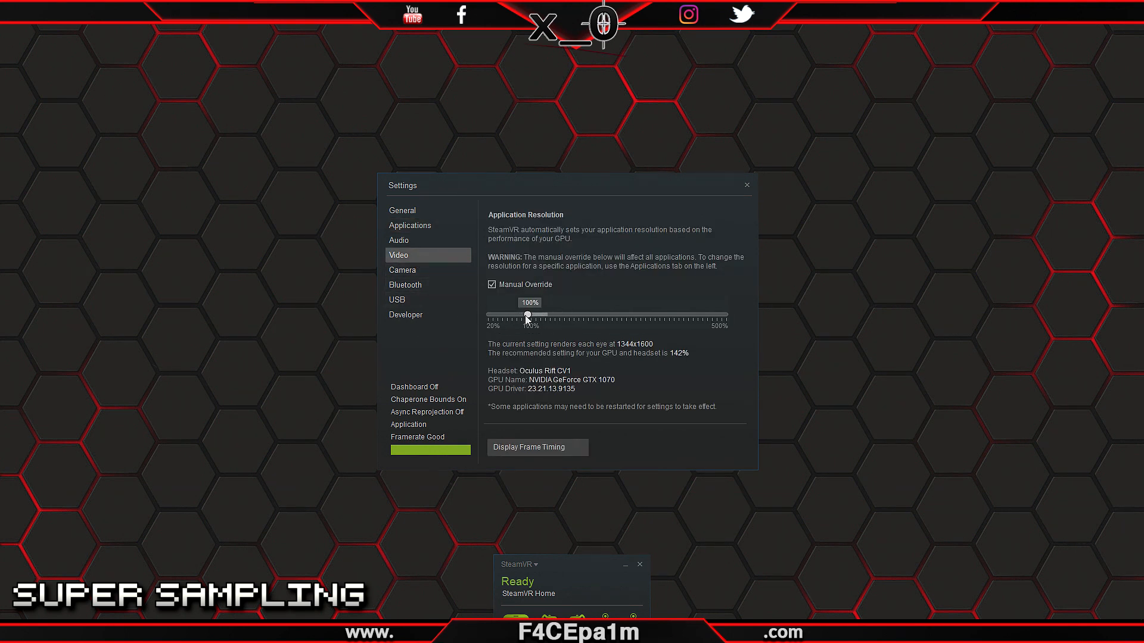
{"action": "mouse_move", "coordinate": [531, 321]}
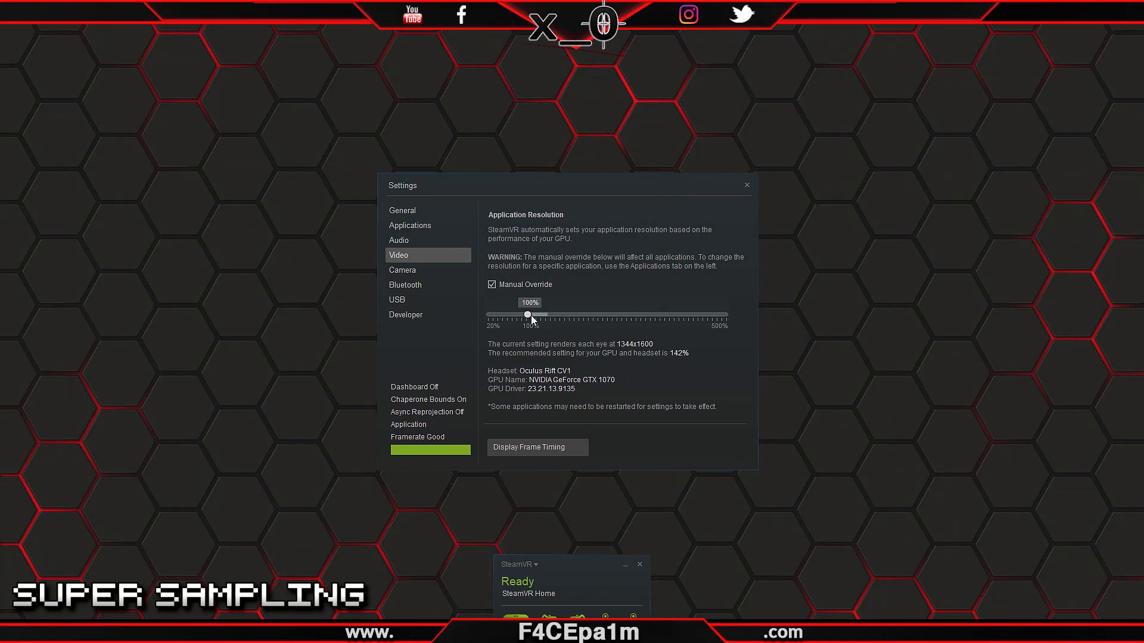
{"action": "left_click", "coordinate": [410, 224]}
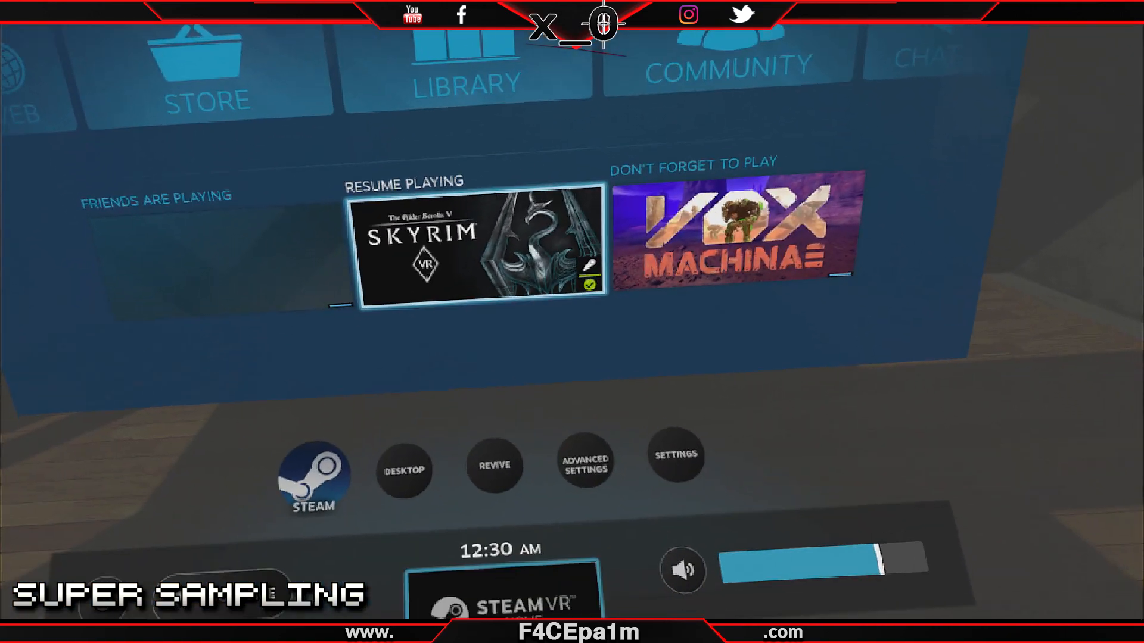
Open OpenVR Advanced Settings in the headset and go to its SteamVR supersampling page
{"action": "left_click", "coordinate": [584, 459]}
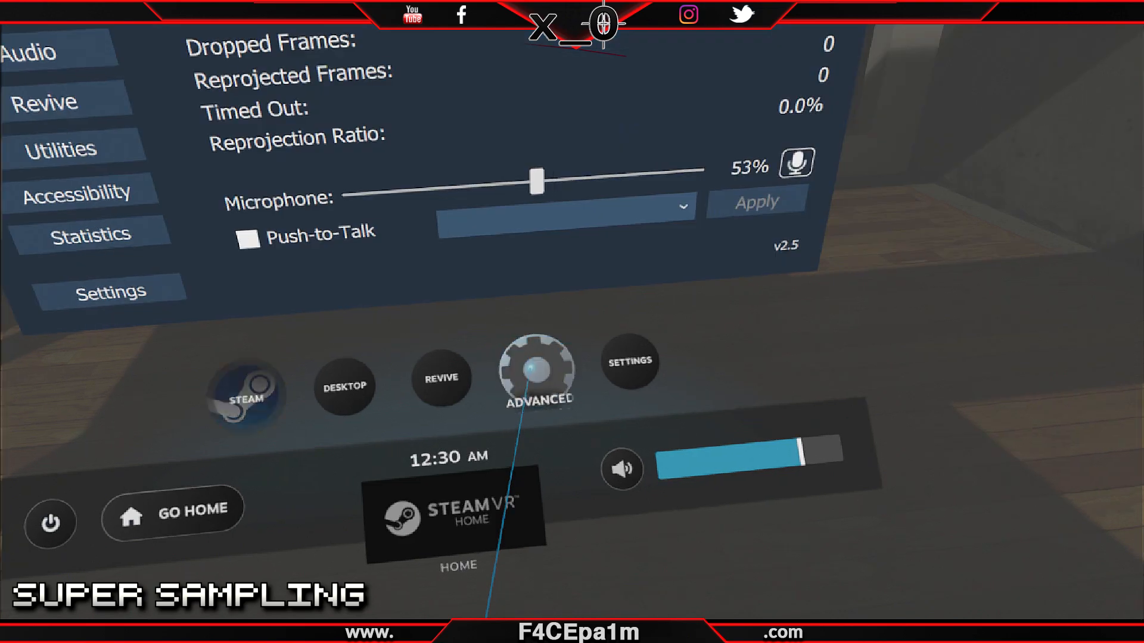
{"action": "left_click", "coordinate": [537, 373]}
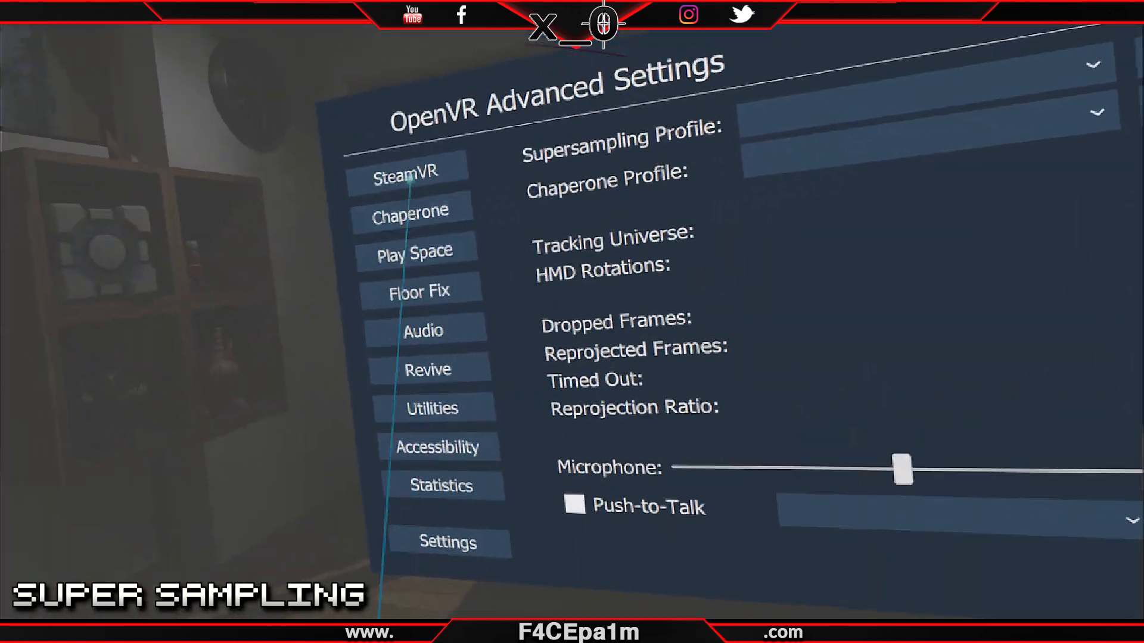
{"action": "left_click", "coordinate": [405, 172]}
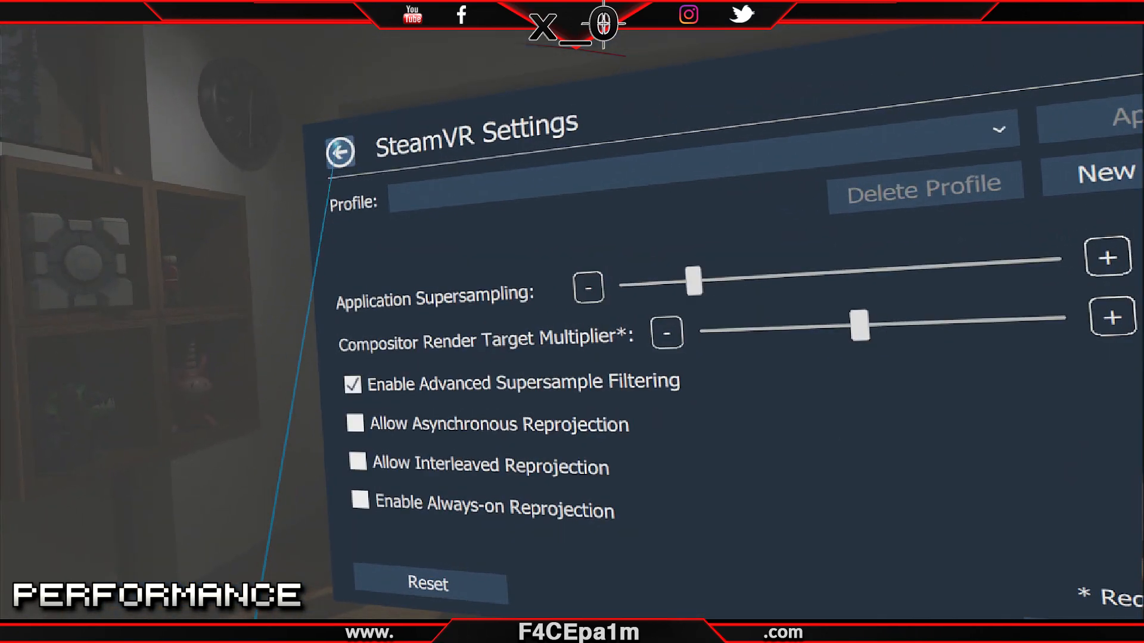
{"action": "left_click", "coordinate": [340, 152]}
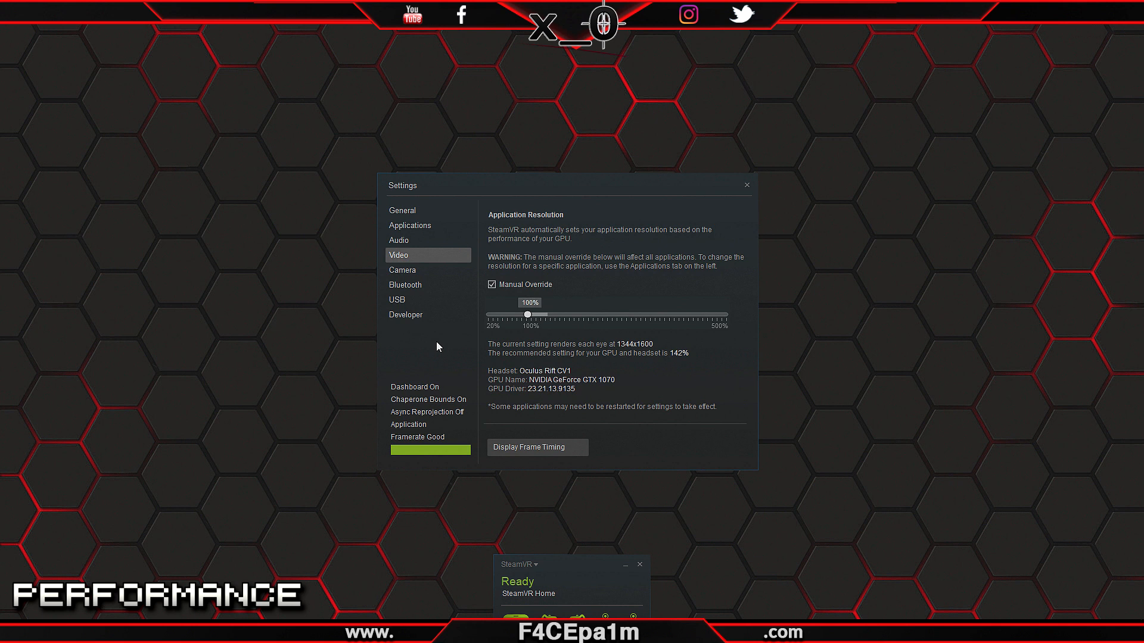
{"action": "mouse_move", "coordinate": [438, 341]}
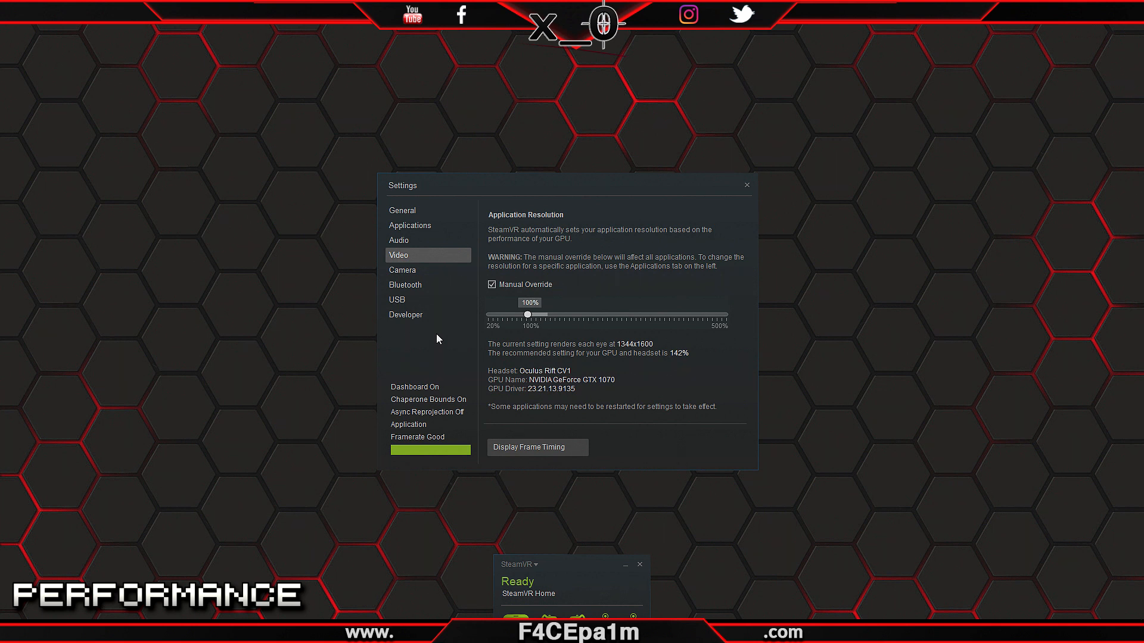
{"action": "mouse_move", "coordinate": [416, 270]}
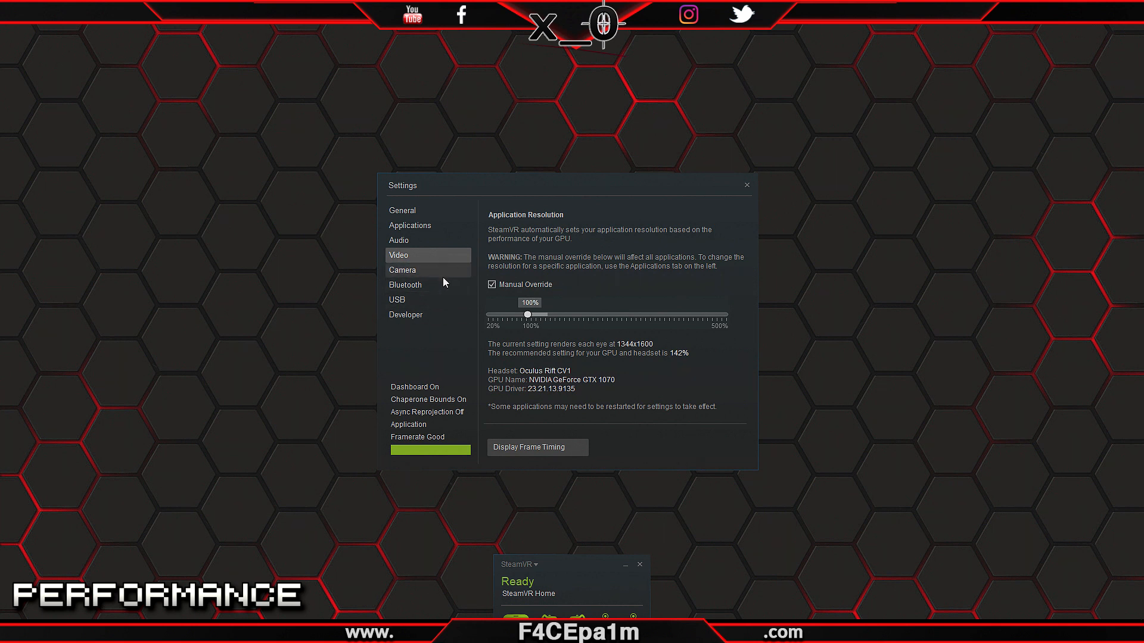
Open Display Frame Timing to graph CPU and GPU frame times
{"action": "left_click", "coordinate": [536, 448]}
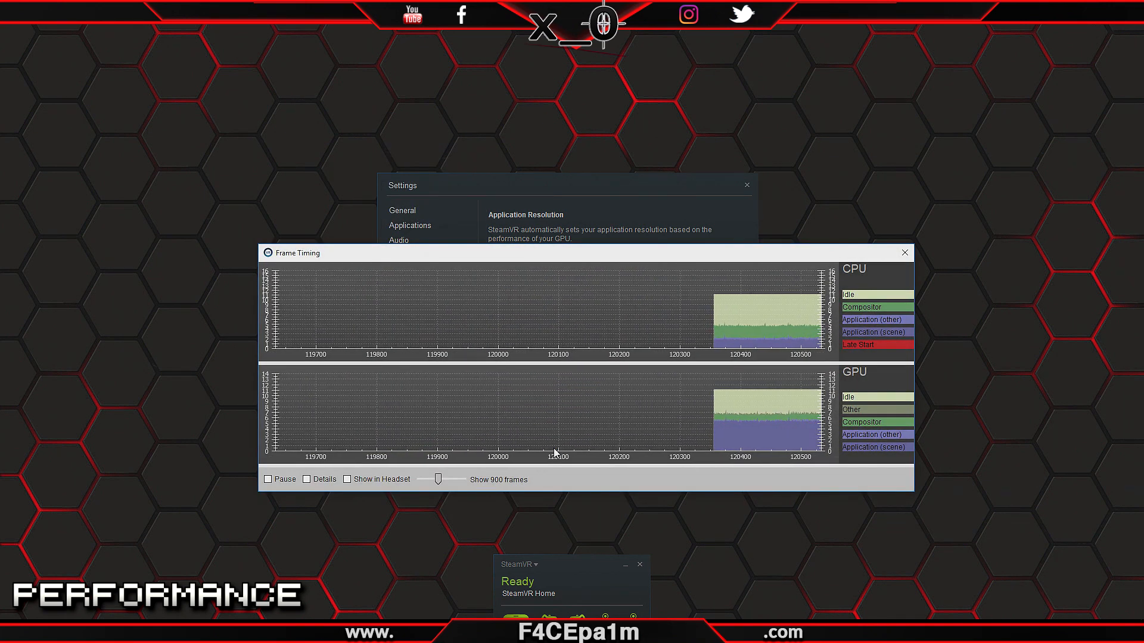